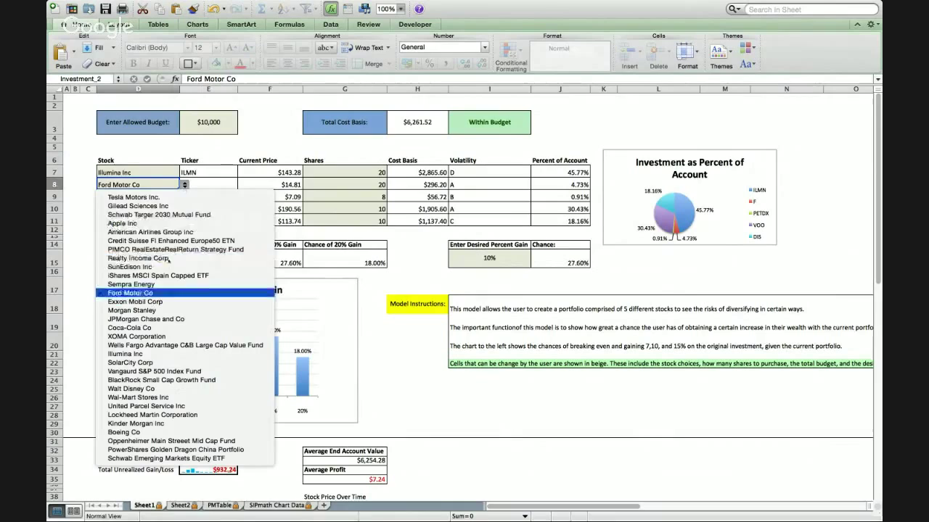
Pick SunEdison Inc (SUNE) from the D8 dropdown, replacing Ford Motor Co.
left_click(179, 505)
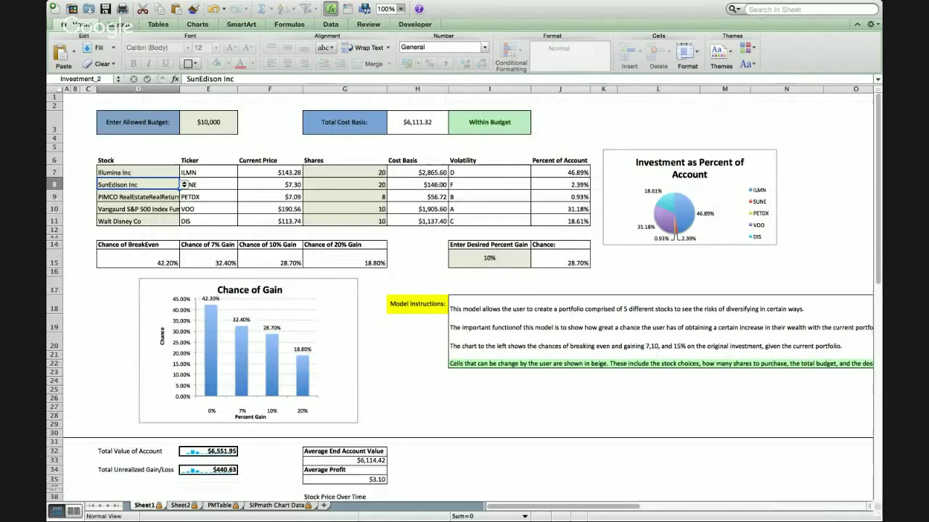
mouse_move(750, 225)
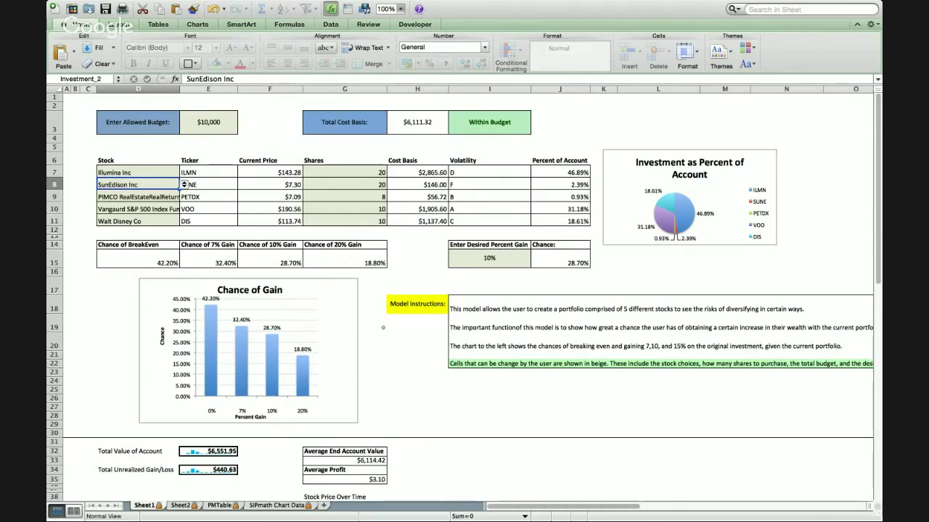
mouse_move(351, 326)
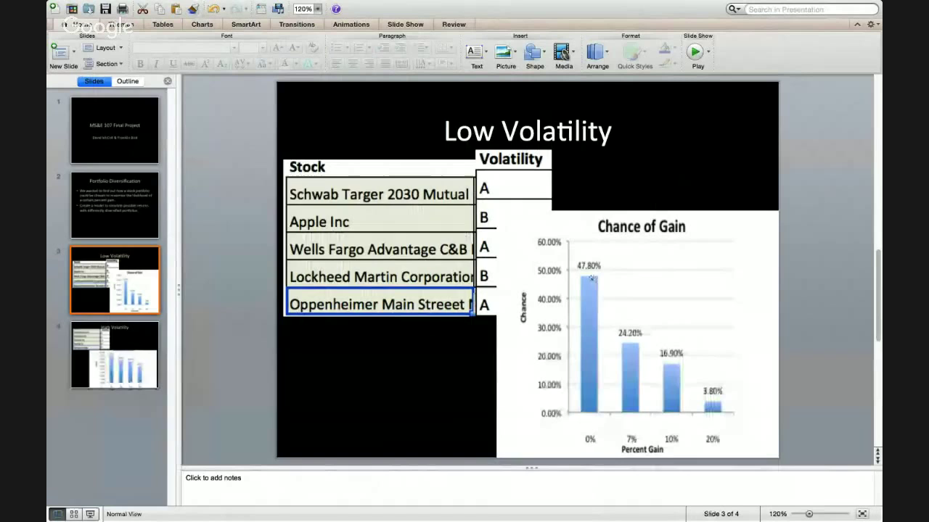
Show slide 4, High Volatility, with Tesla, SunEdison, Illumina, Boeing and Sempra.
left_click(114, 355)
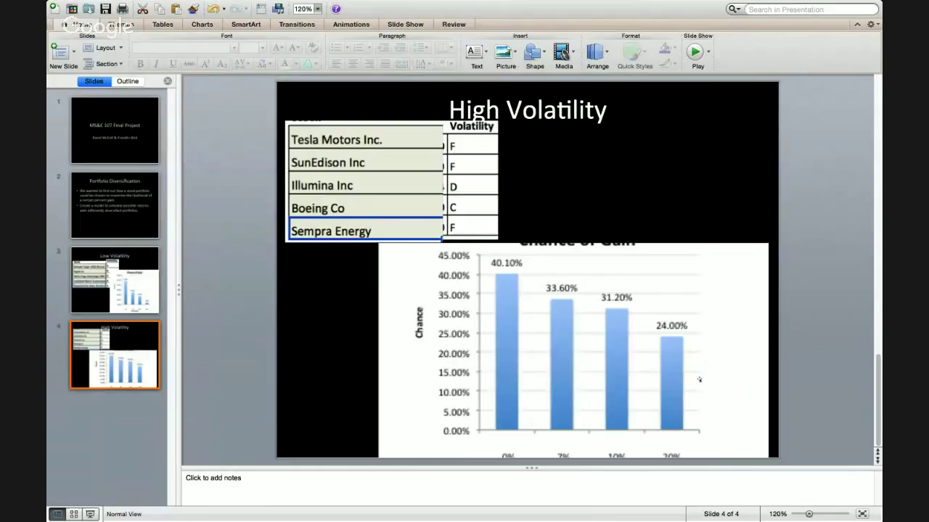
mouse_move(496, 275)
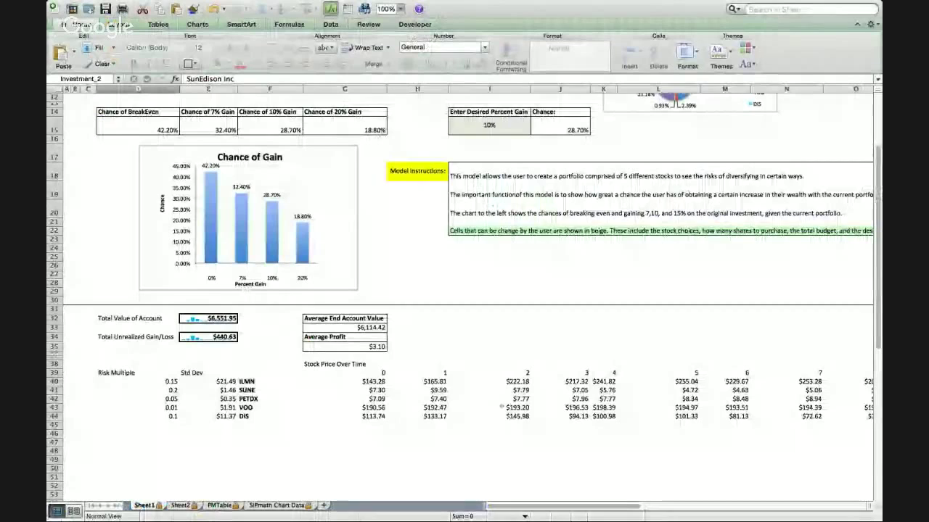
Scroll Sheet1 down to the Stock Price Over Time table with risk multiples.
scroll("down", 3)
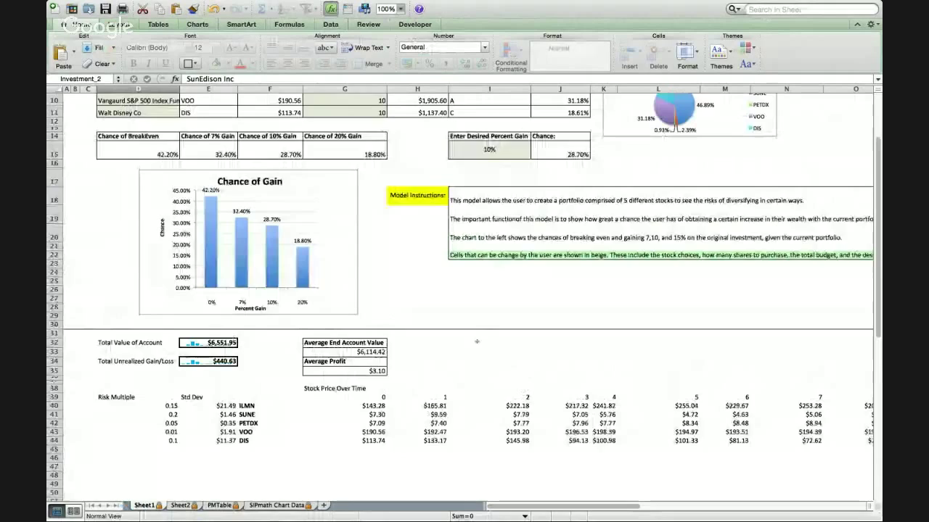